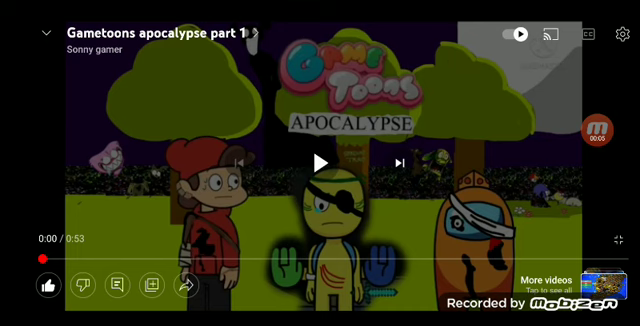
# Hide the player controls overlay on the full-screen Gametoons Apocalypse part 1 video.
pyautogui.click(320, 163)
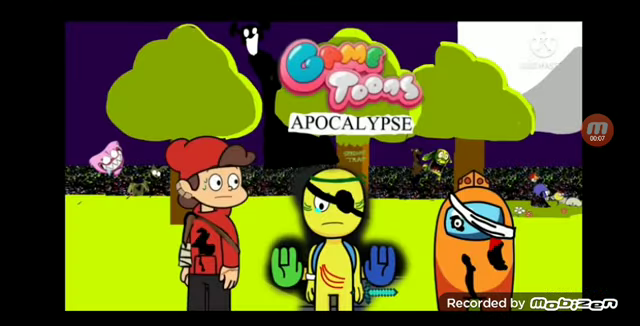